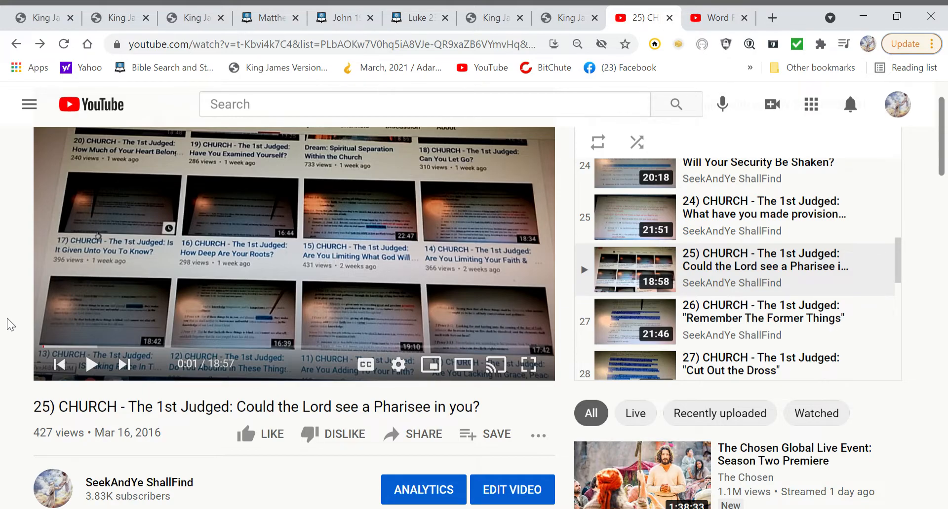
mouse_move(5, 365)
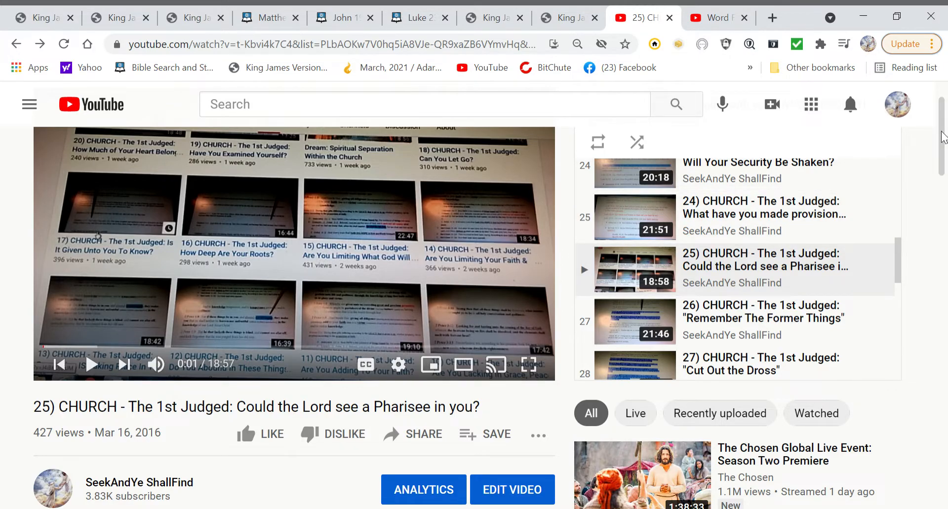
mouse_move(910, 192)
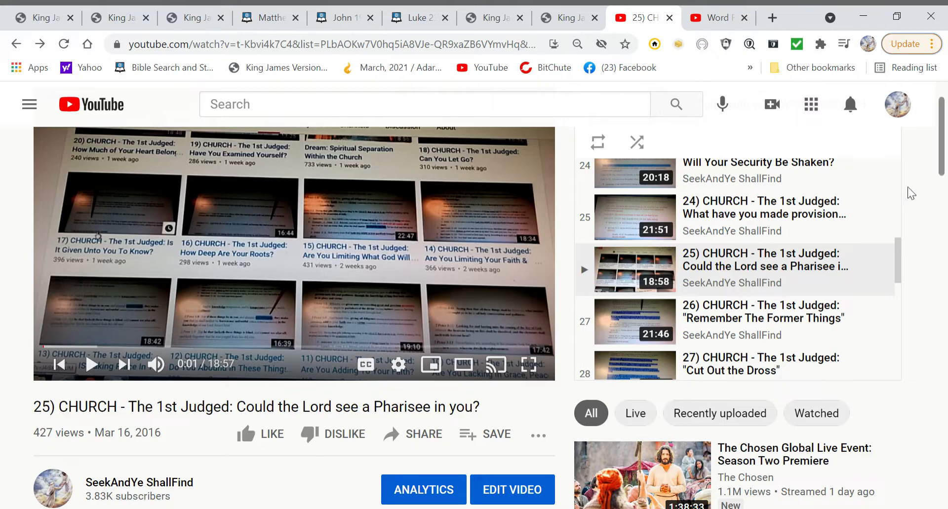
Scroll the 'CHURCH Judgment begins with you - WISE & FOOLISH' playlist back up to videos 1–4
scroll(up, 3)
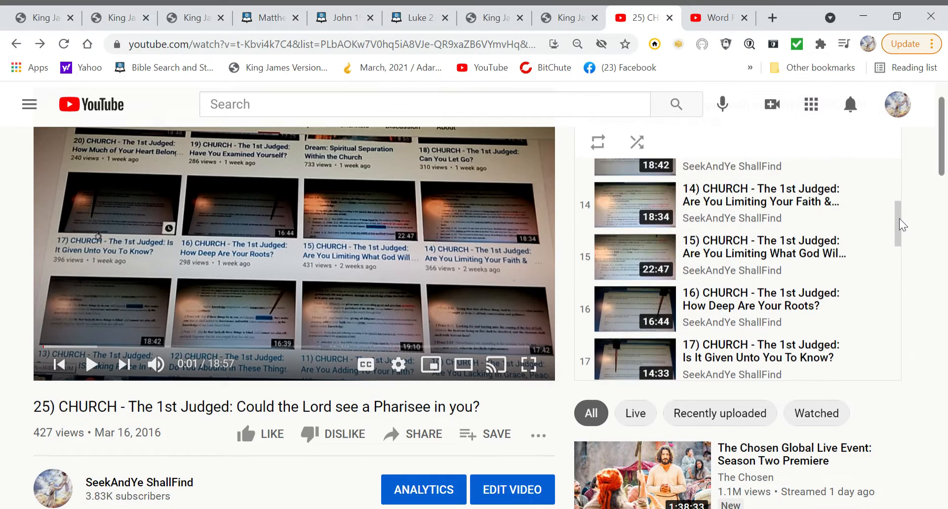
scroll(up, 3)
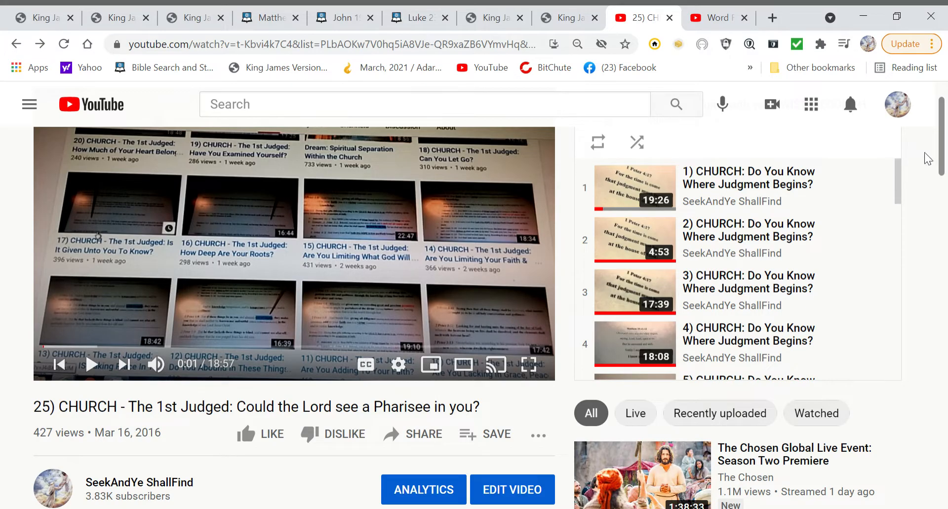
scroll(up, 3)
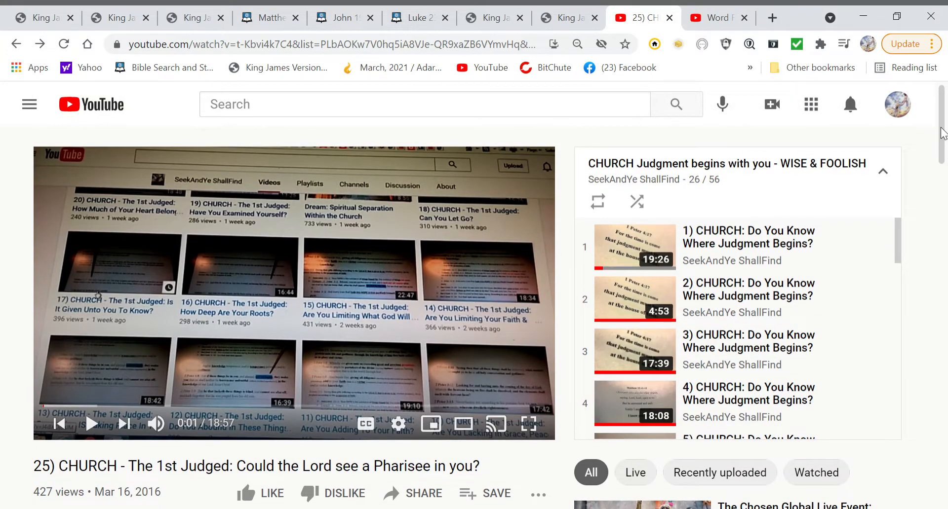
mouse_move(705, 200)
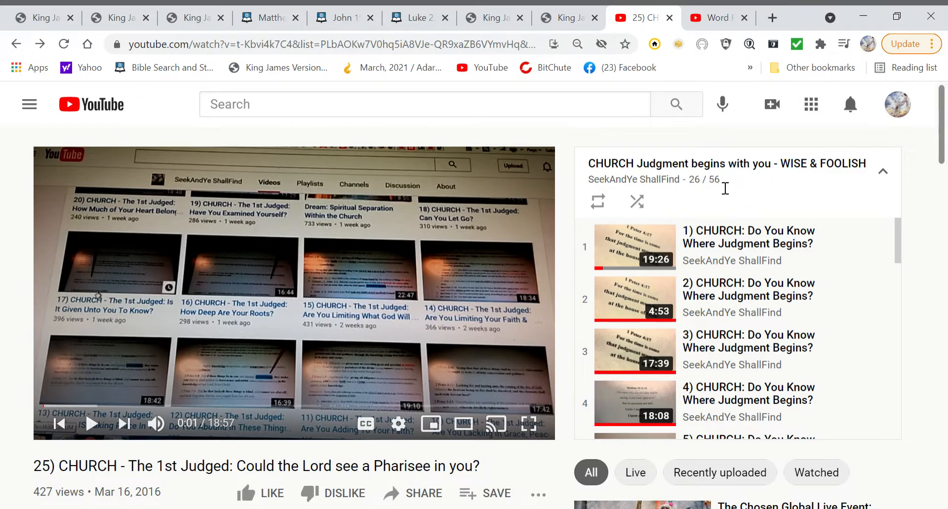
mouse_move(701, 175)
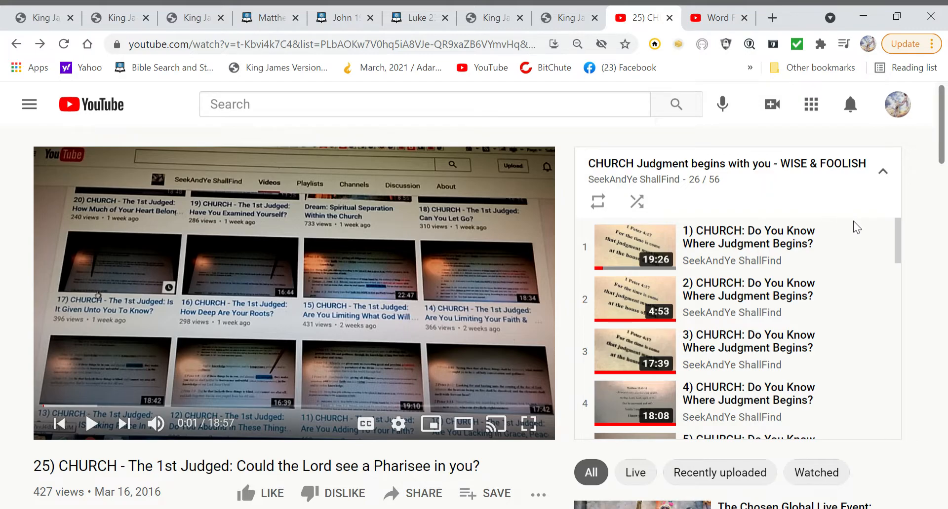
mouse_move(902, 251)
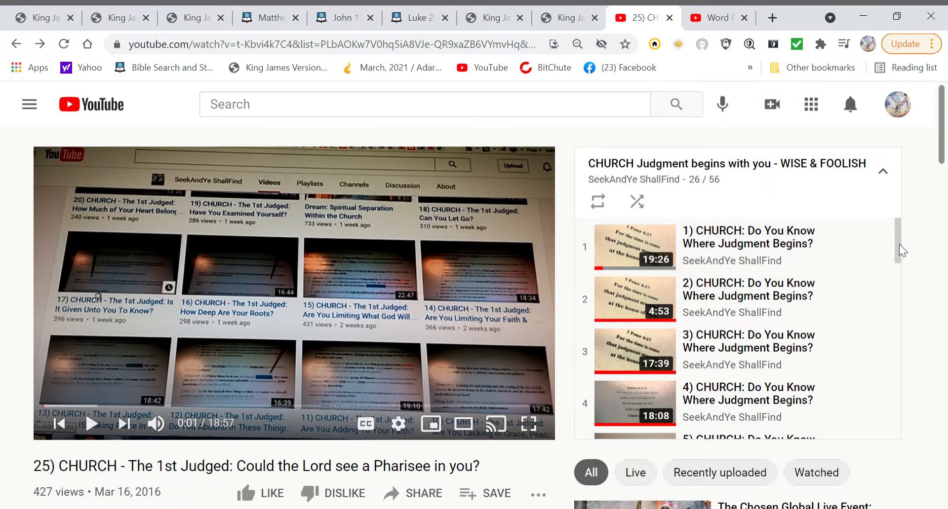
Scroll the playlist past videos 14 and 21 to now-playing video 25 and entries 26–28
scroll(down, 3)
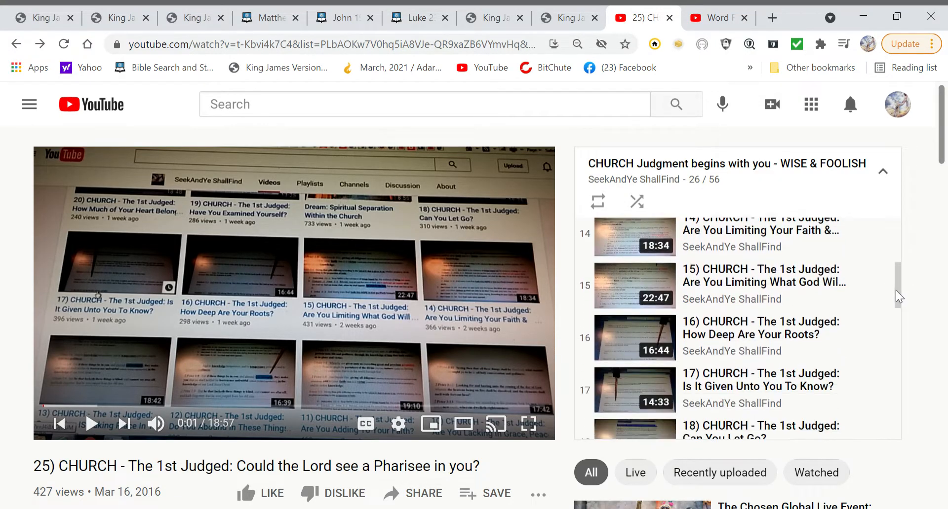
scroll(down, 3)
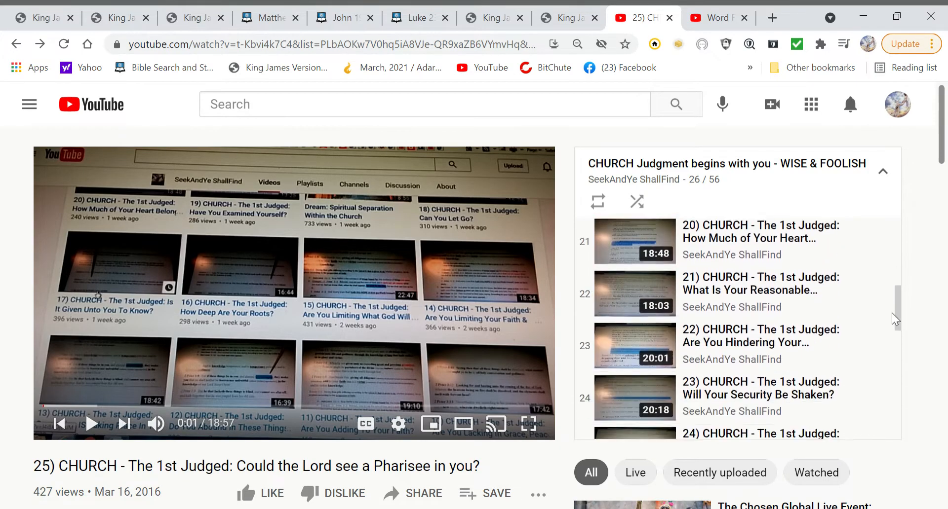
scroll(down, 3)
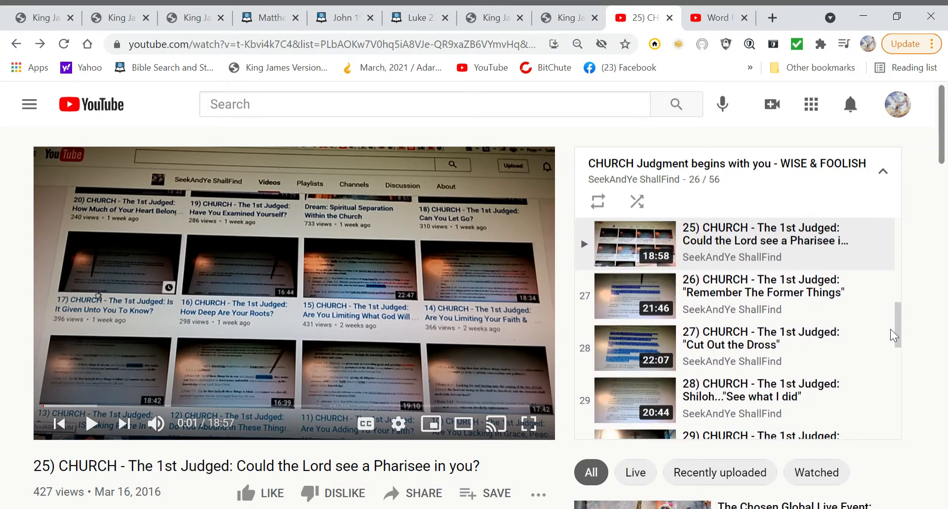
mouse_move(899, 337)
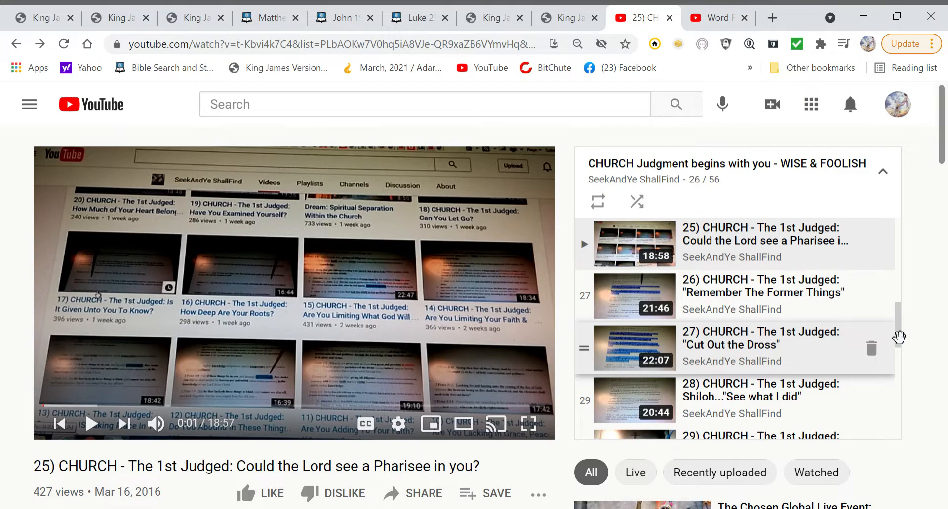
mouse_move(917, 330)
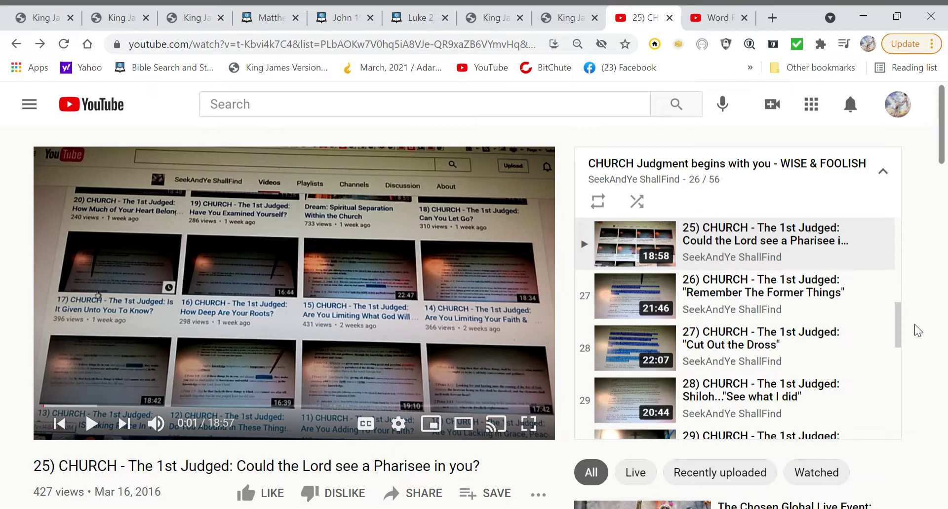
mouse_move(5, 429)
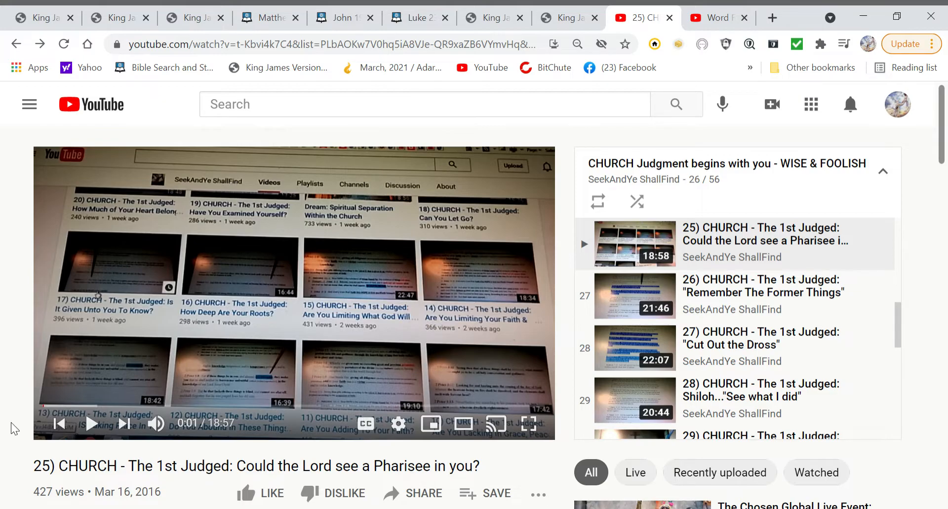
mouse_move(31, 317)
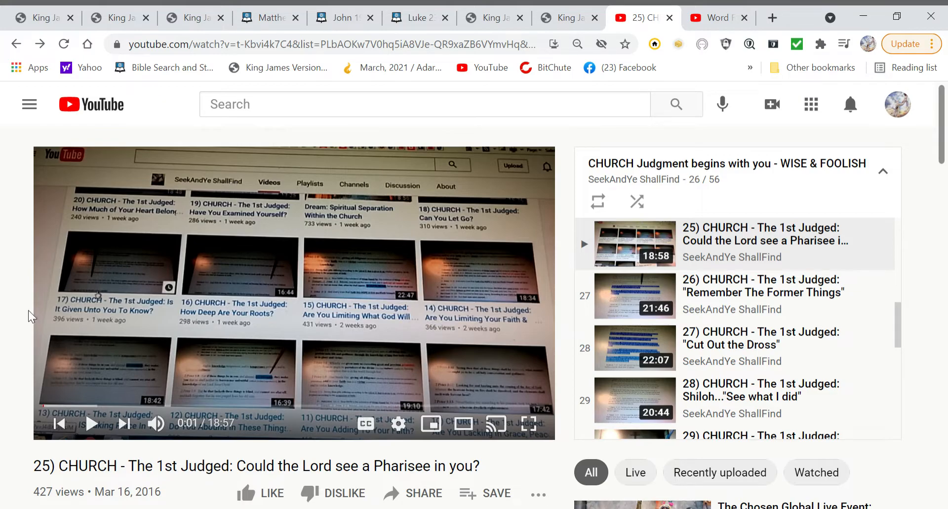
mouse_move(700, 35)
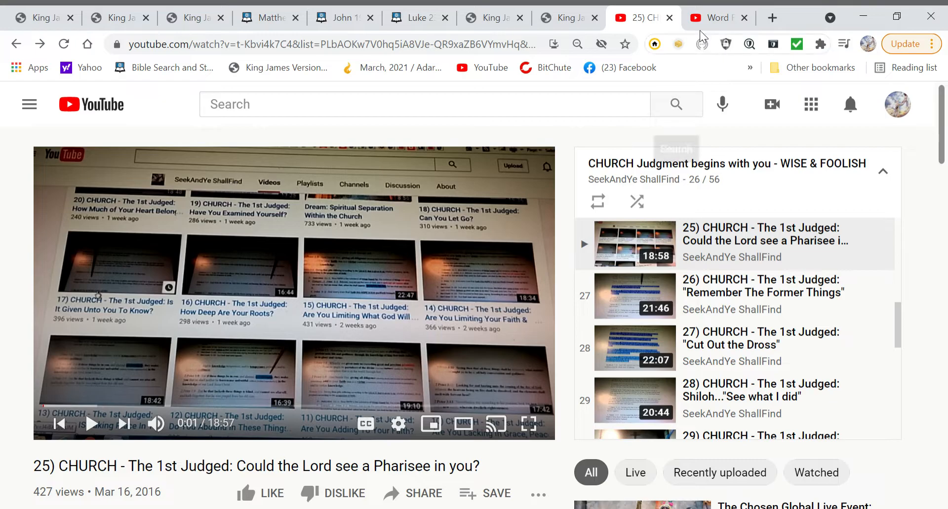
click(716, 17)
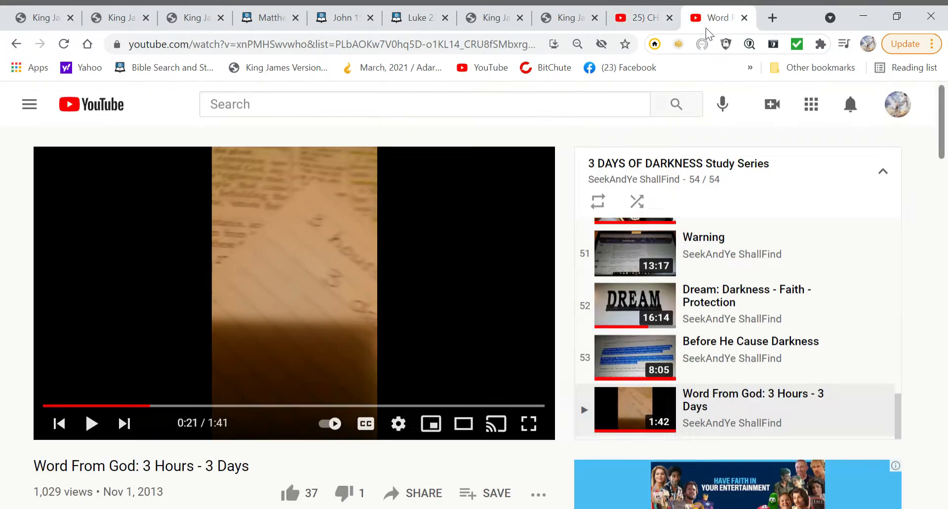
mouse_move(523, 159)
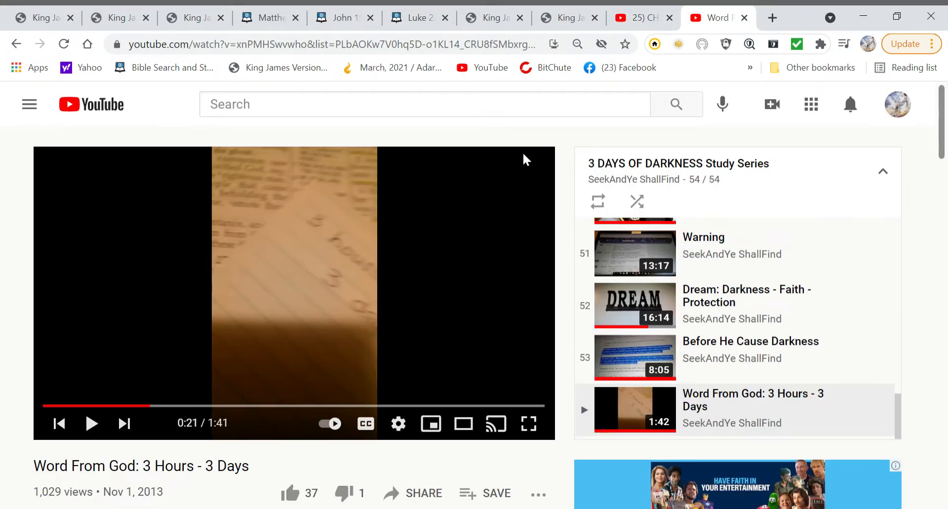
mouse_move(716, 169)
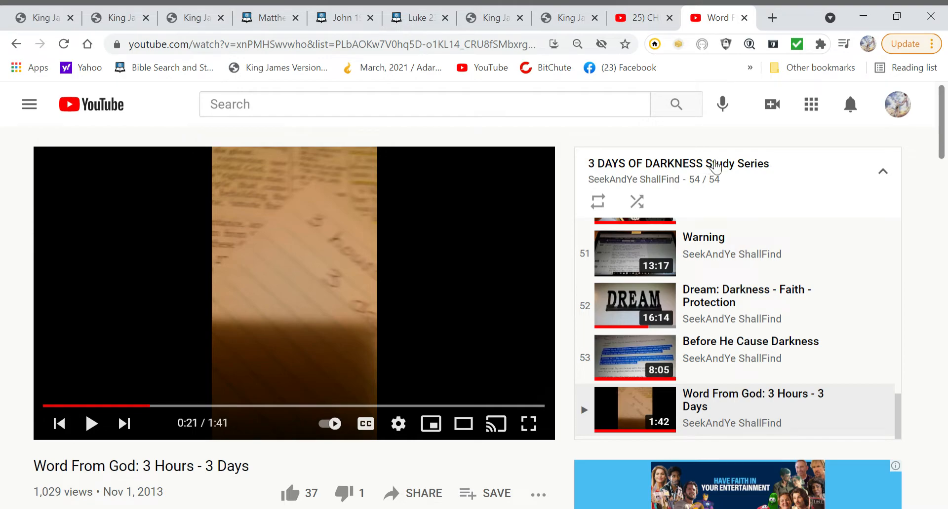
mouse_move(5, 247)
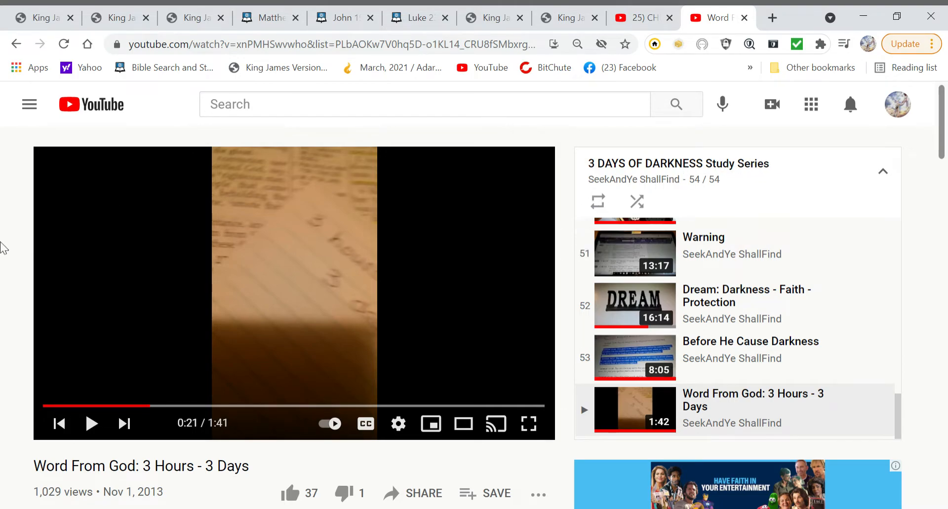
mouse_move(10, 283)
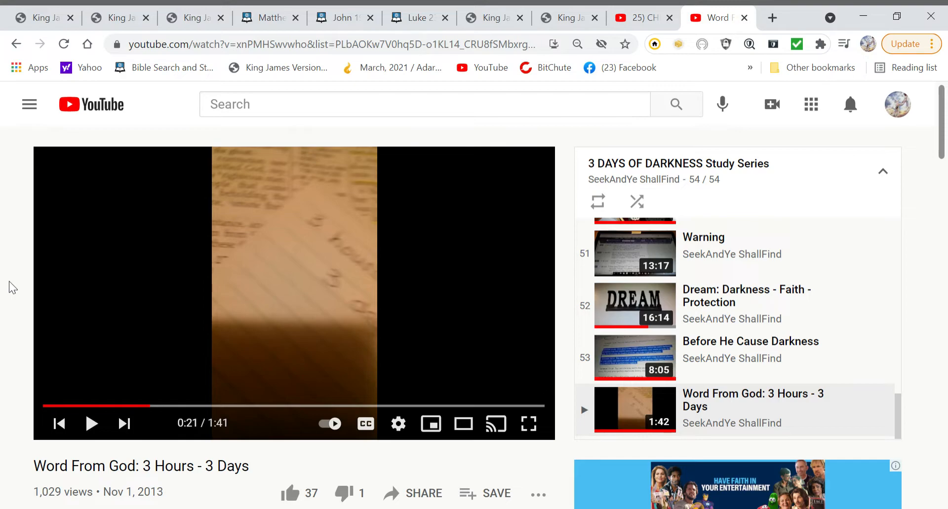
mouse_move(402, 192)
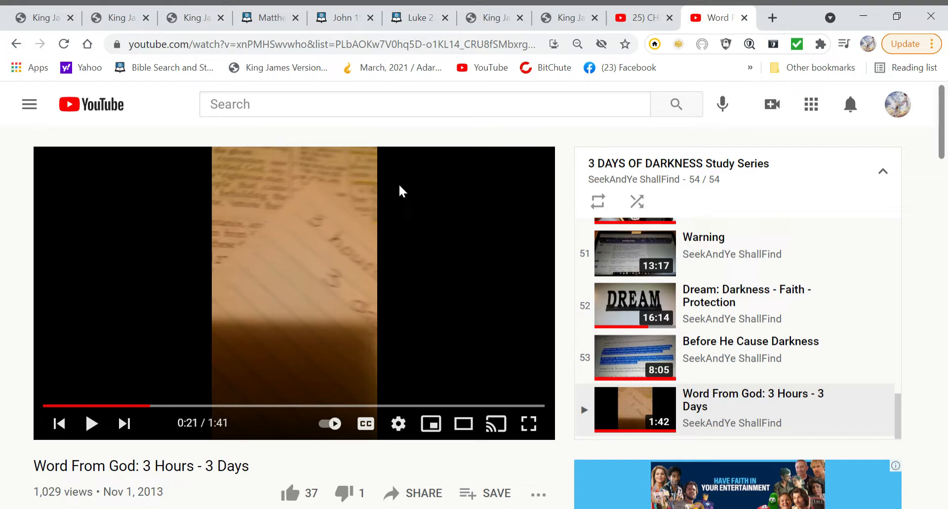
mouse_move(687, 182)
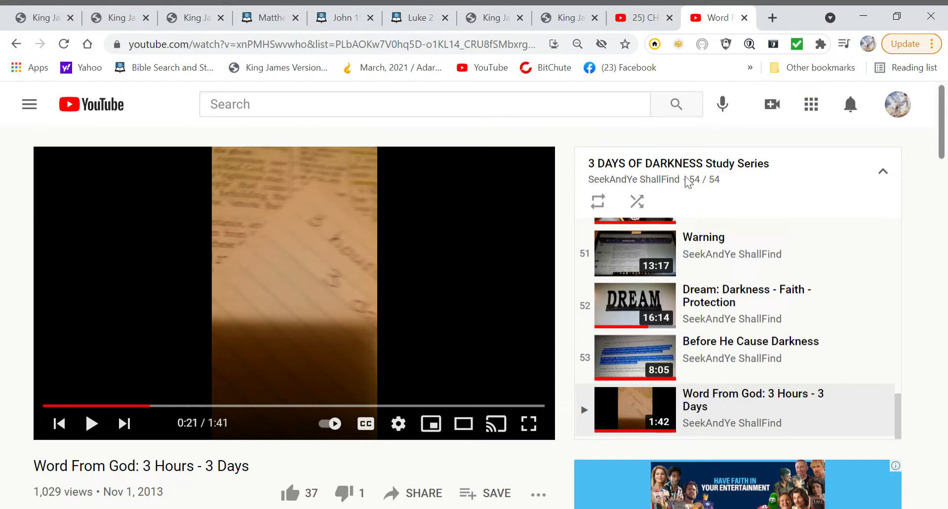
mouse_move(189, 200)
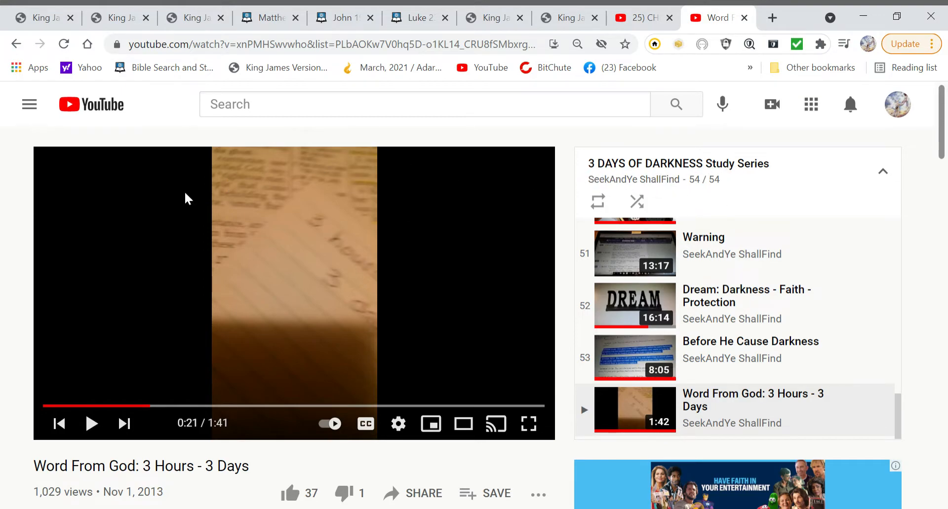
mouse_move(16, 299)
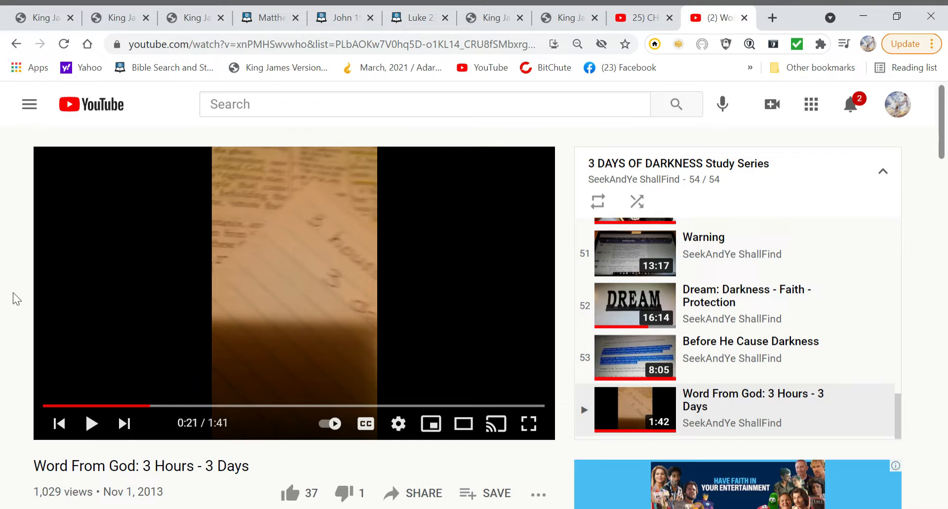
mouse_move(269, 18)
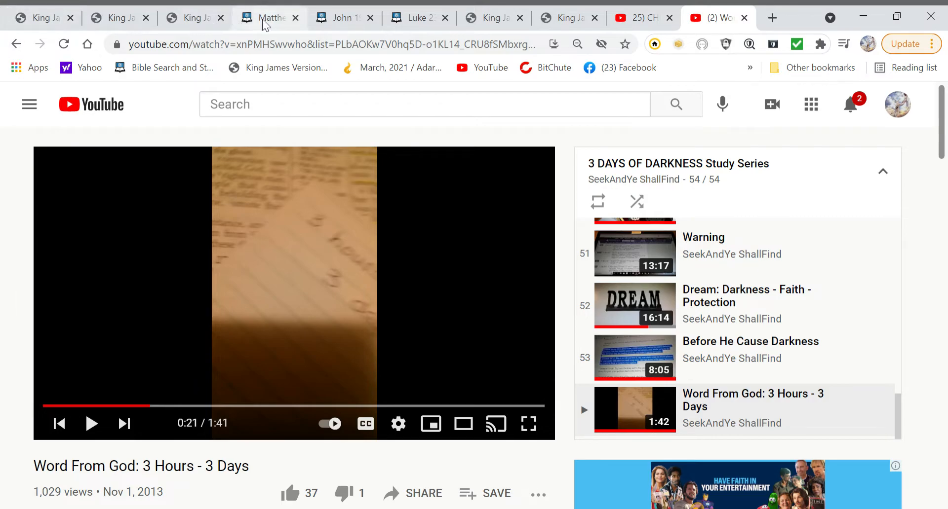
Show Matthew 27 (KJV) on Blue Letter Bible, browsing down to verses 58–60
click(268, 17)
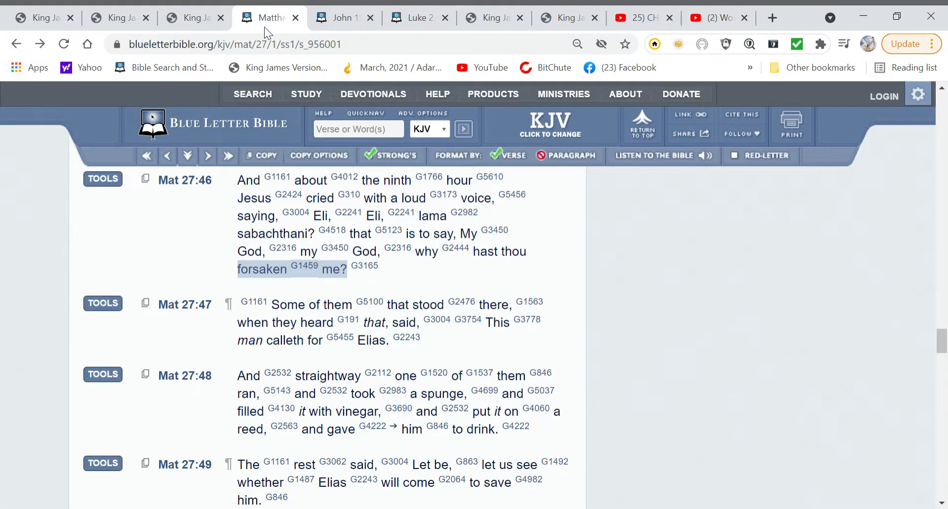
scroll(down, 3)
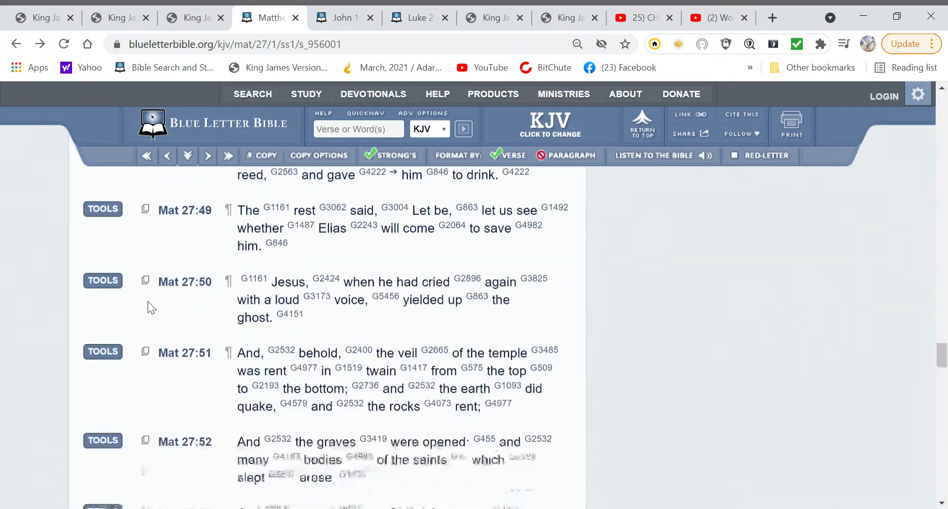
scroll(down, 3)
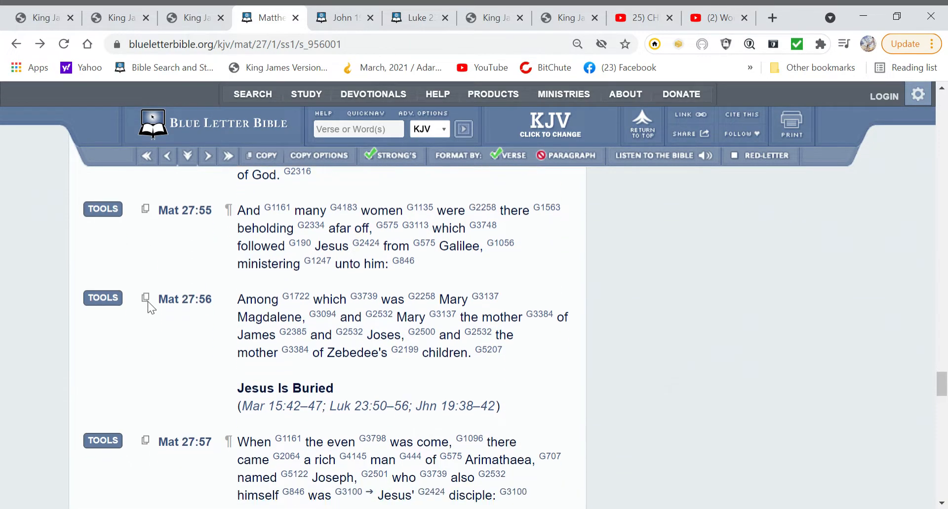
scroll(down, 3)
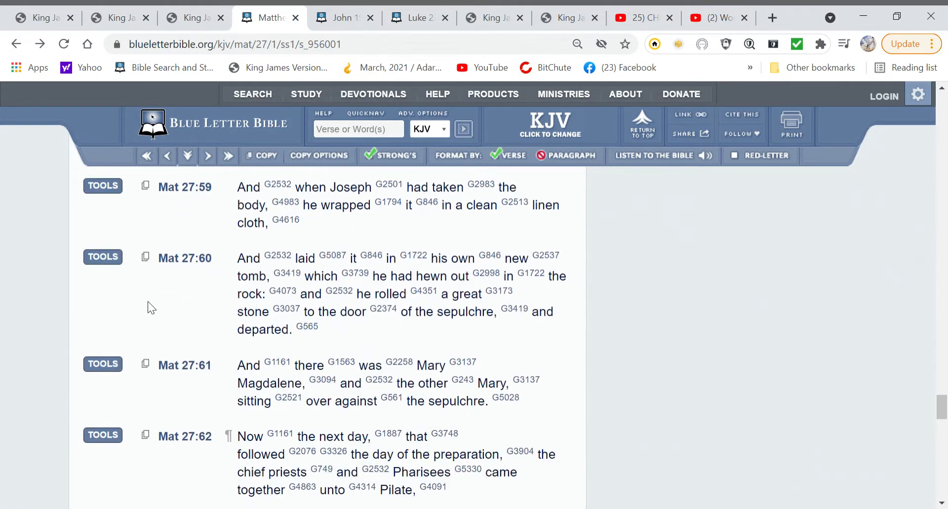
scroll(down, 3)
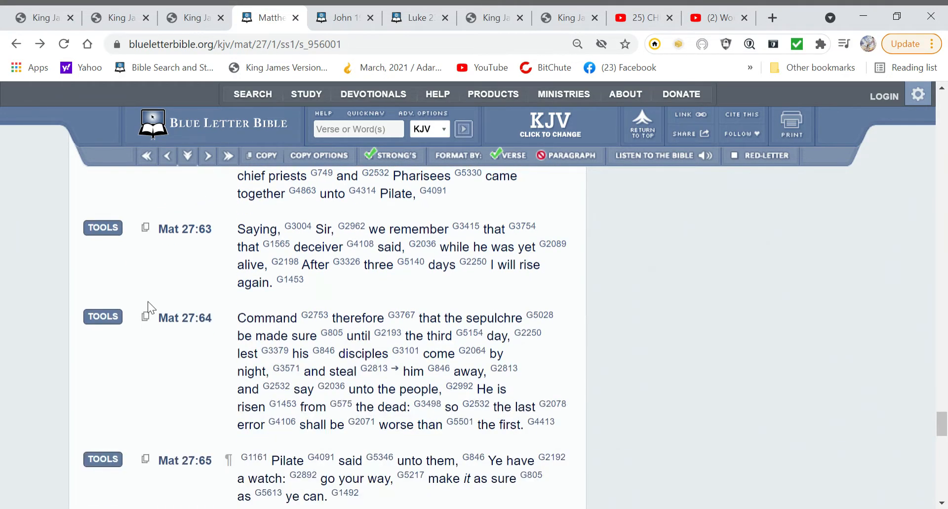
scroll(down, 3)
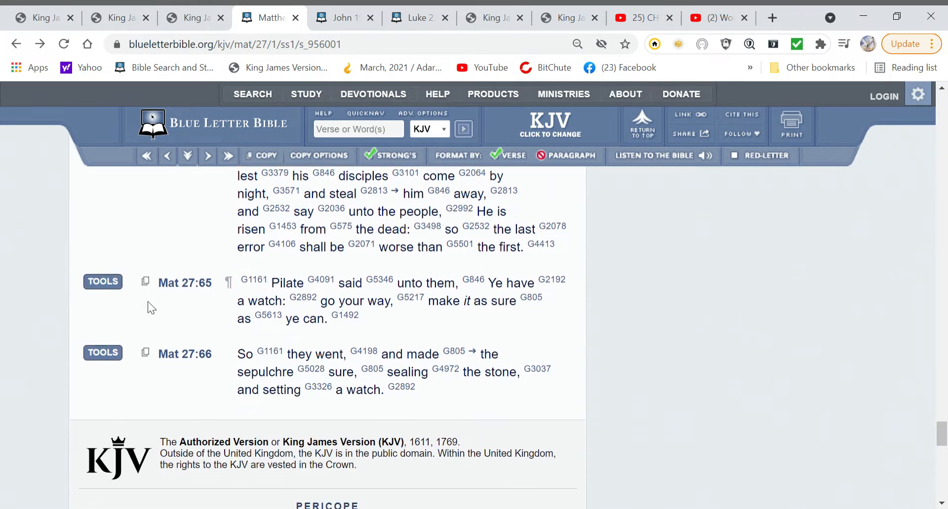
scroll(up, 3)
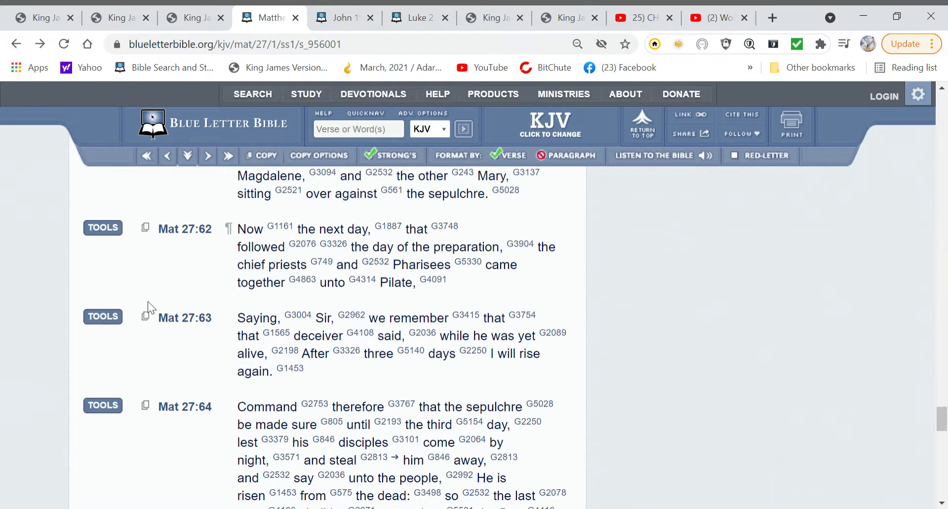
scroll(up, 3)
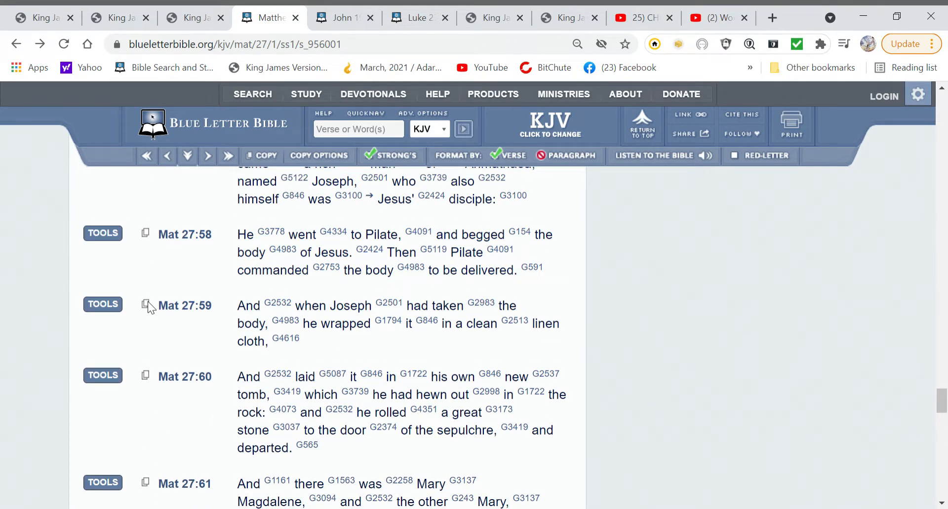
scroll(down, 3)
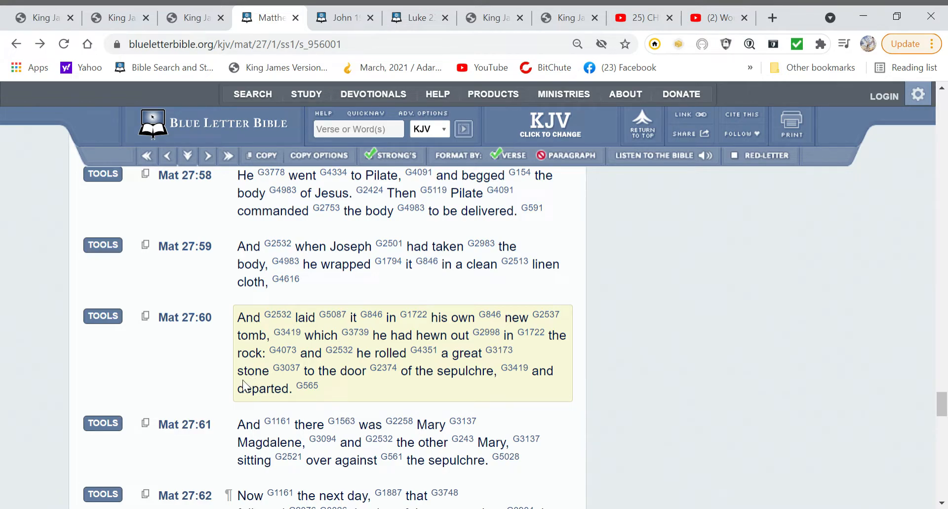
mouse_move(251, 369)
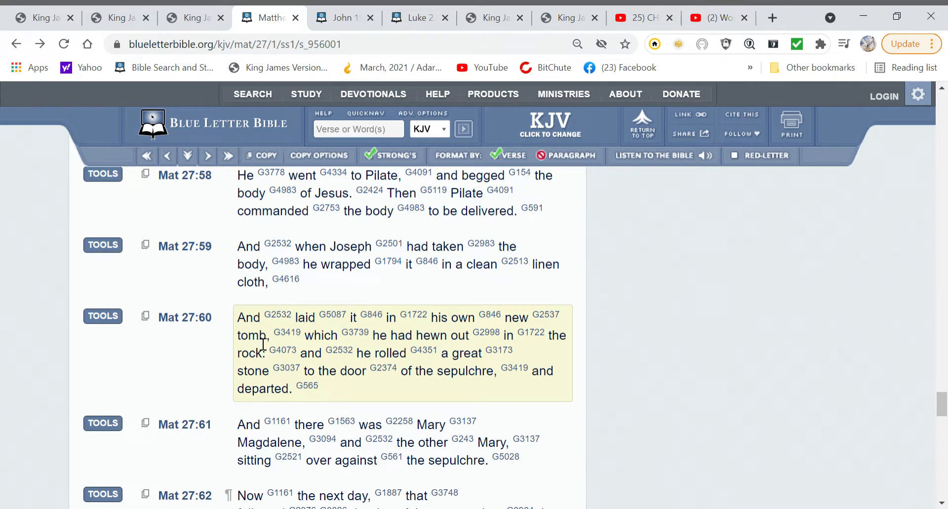
Glance back at the 'Word From God: 3 Hours - 3 Days' video, then show Luke 23 (KJV)
click(717, 17)
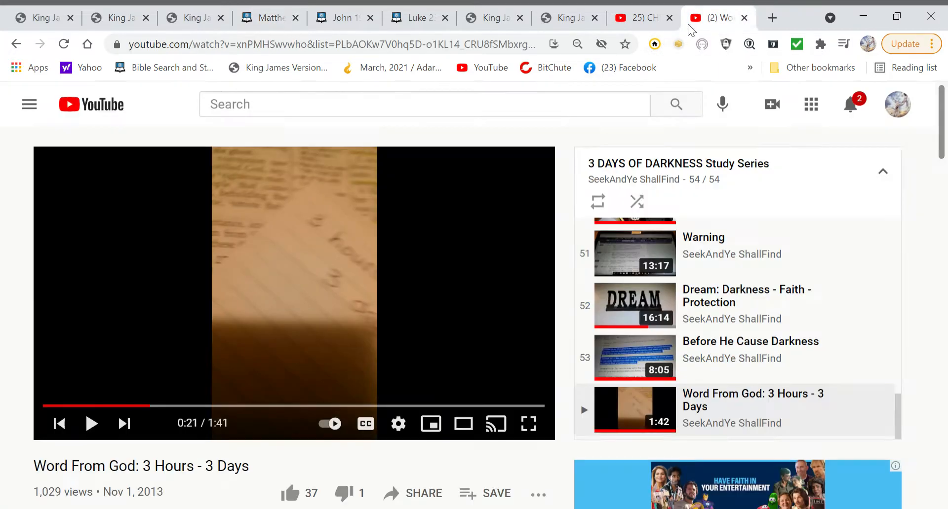
mouse_move(795, 406)
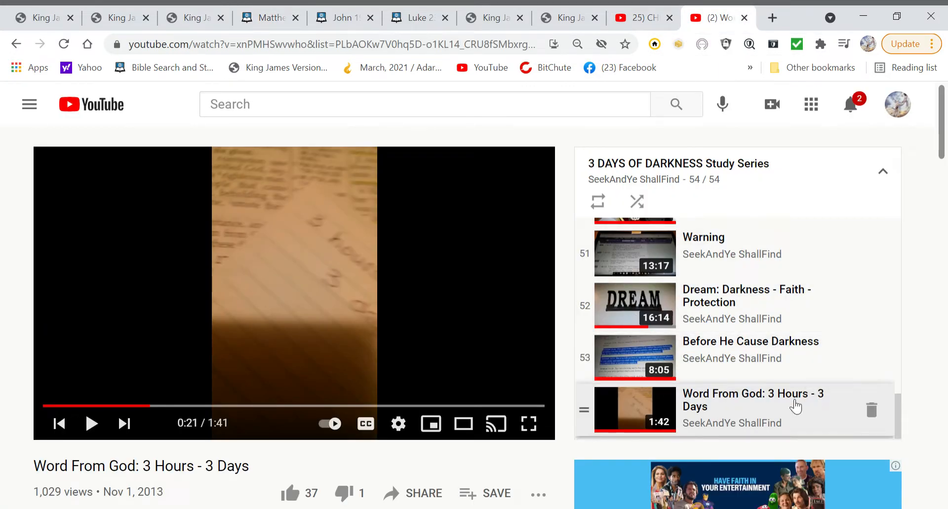
mouse_move(3, 401)
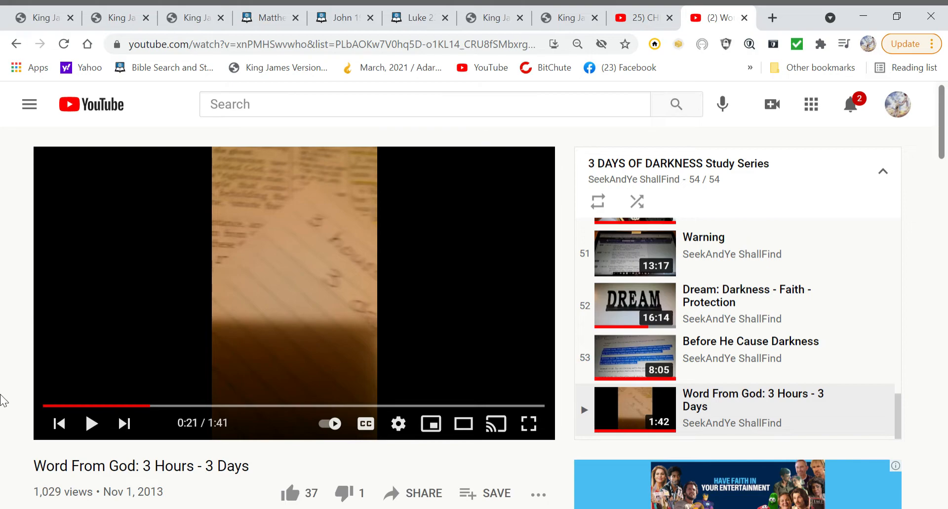
scroll(down, 3)
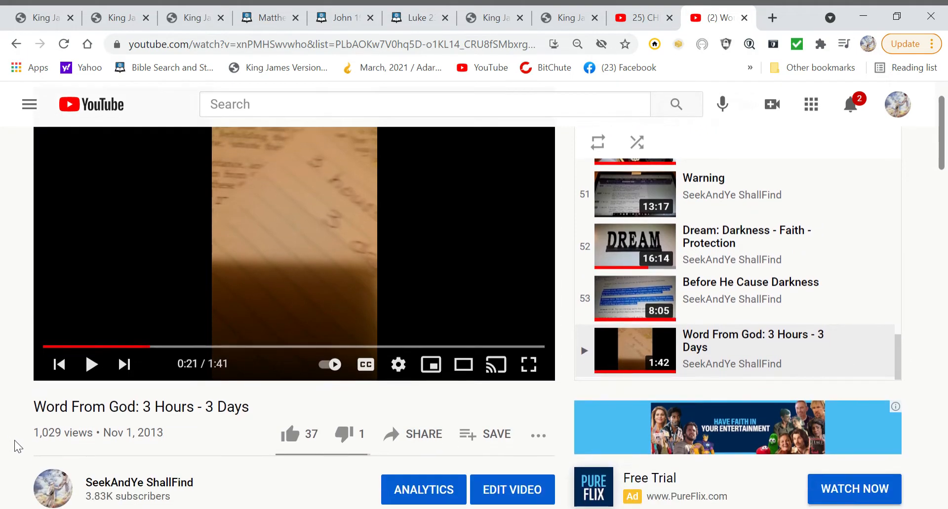
mouse_move(207, 423)
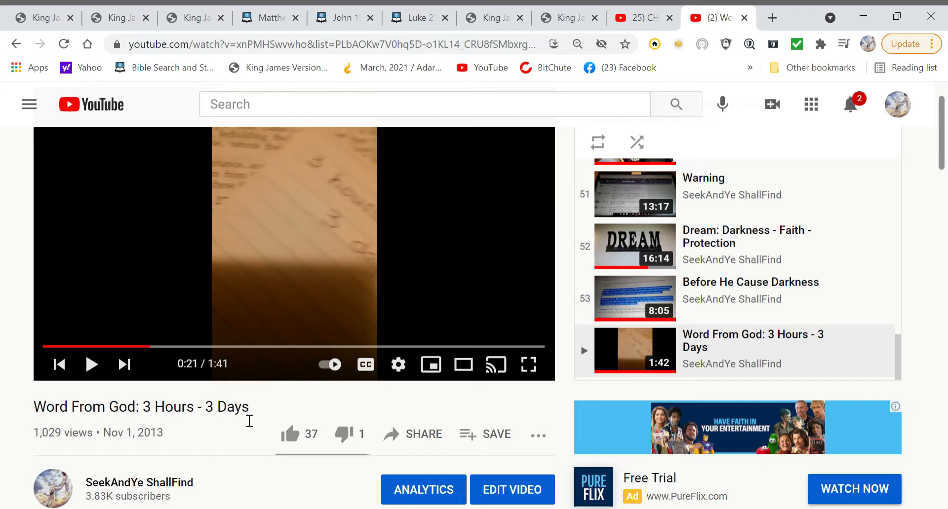
mouse_move(240, 283)
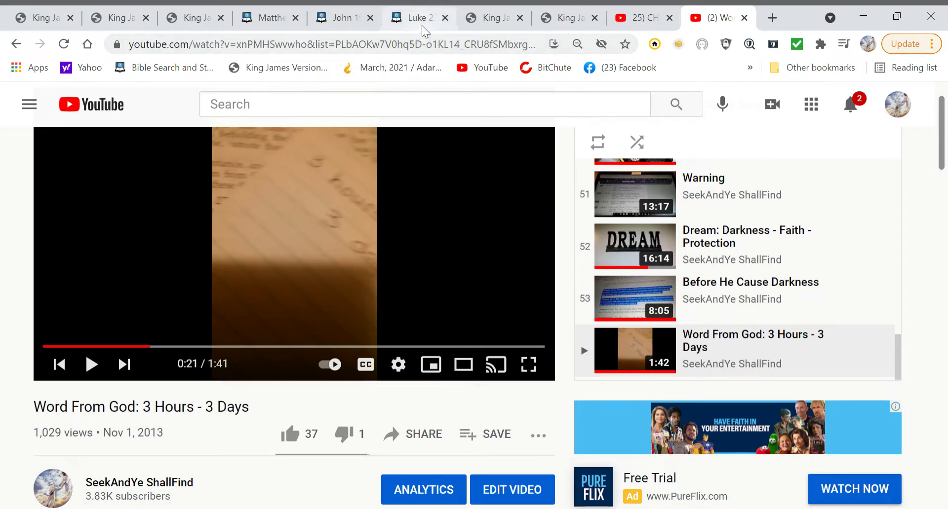
click(417, 16)
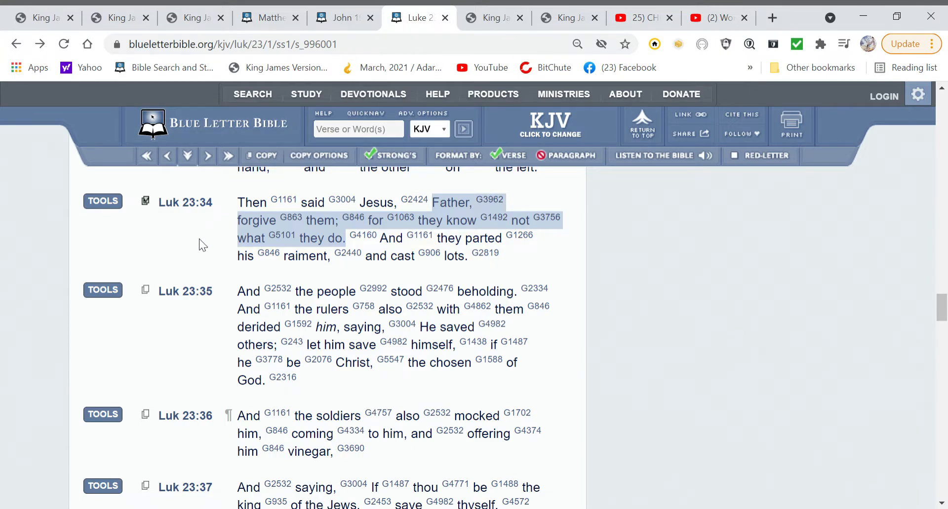